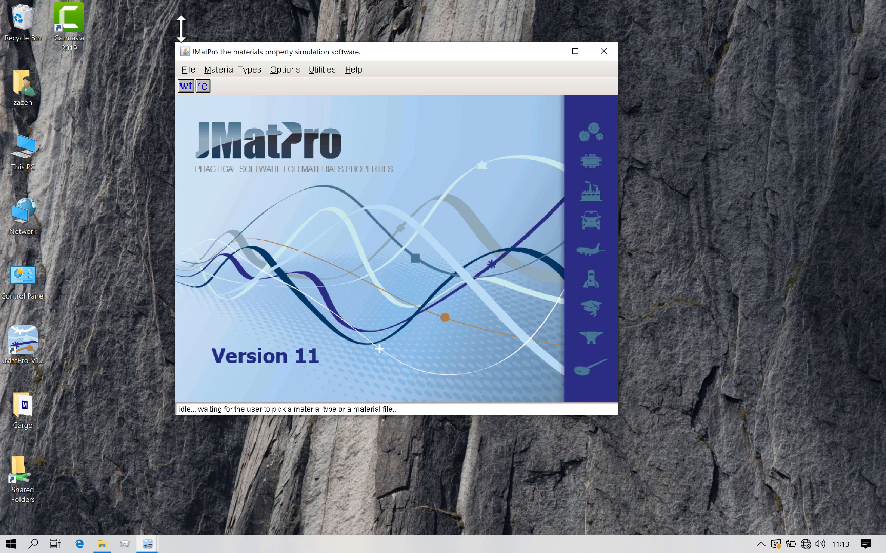
# - Choose General Steel from the Material Types menu
pyautogui.click(232, 69)
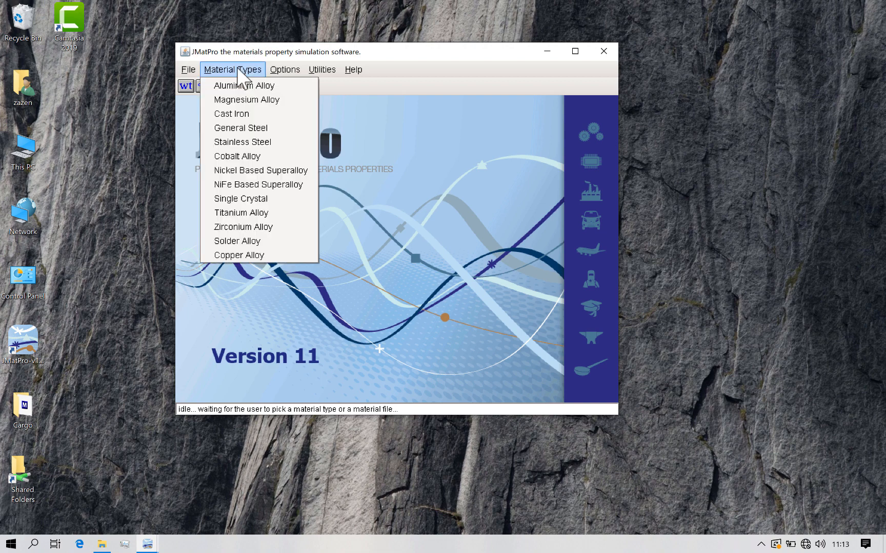
pyautogui.moveTo(240, 128)
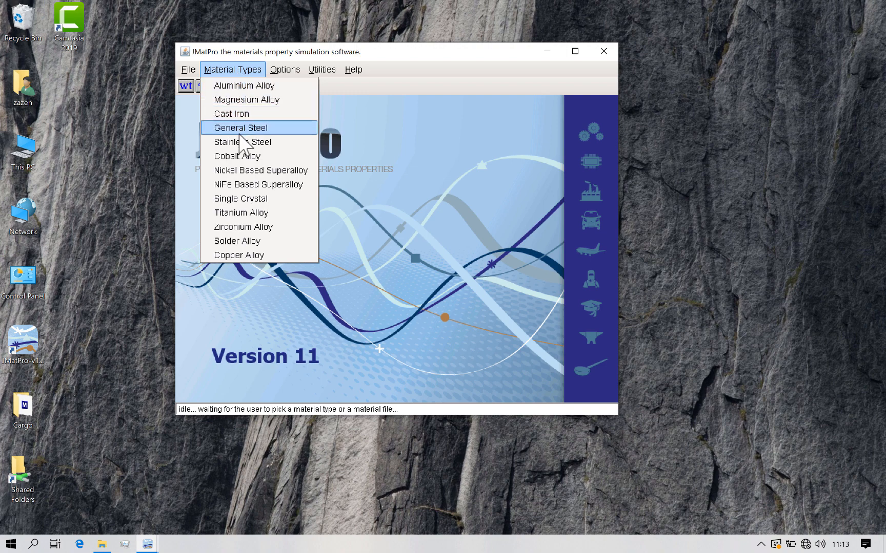
pyautogui.click(240, 128)
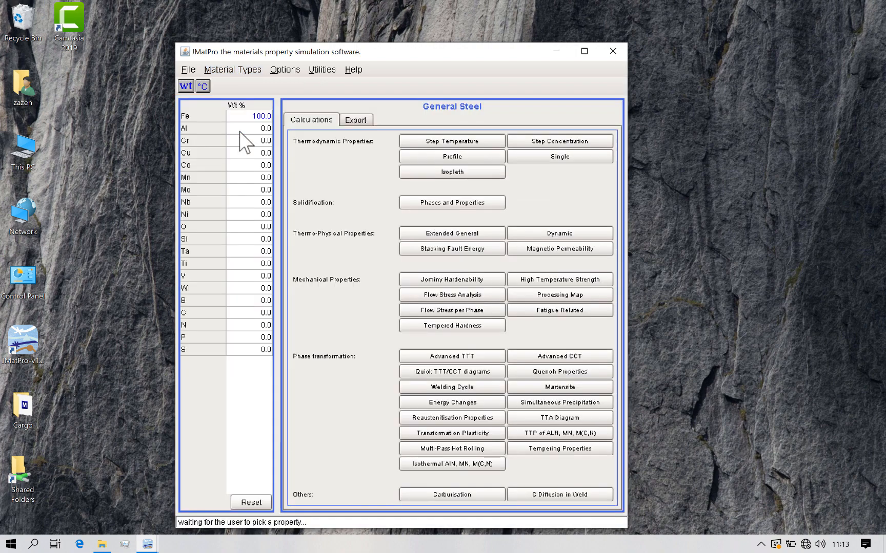
pyautogui.moveTo(195, 160)
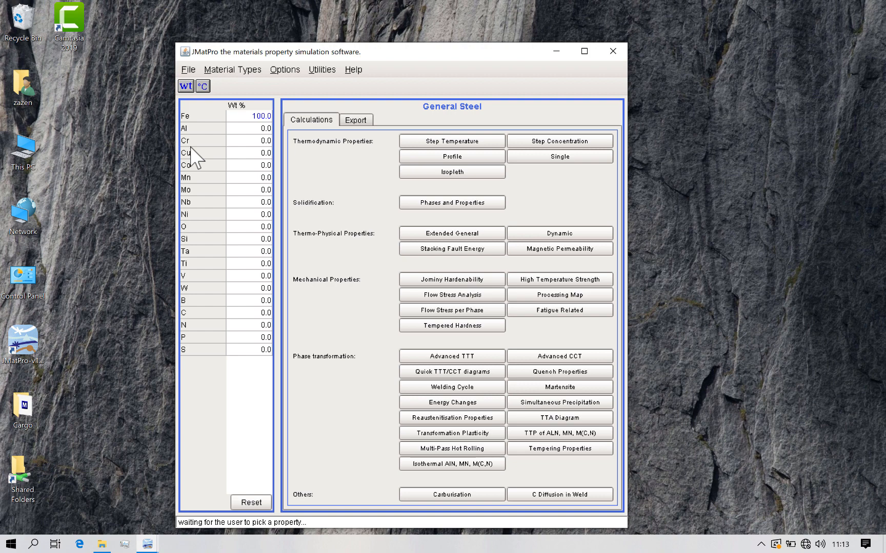
# - Load the saved 3310 composition (Fe 94.31, Ni 3.33, Cr 1.52) into the element table
pyautogui.click(187, 69)
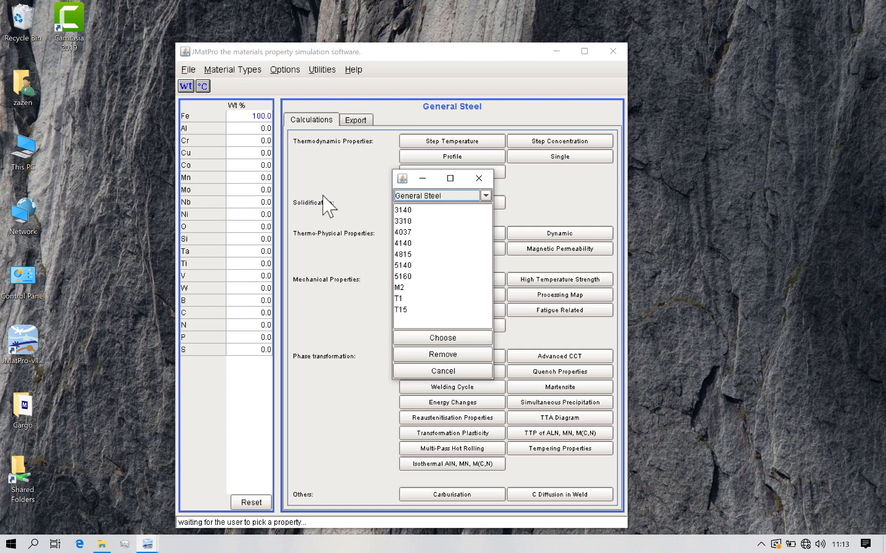
pyautogui.moveTo(407, 230)
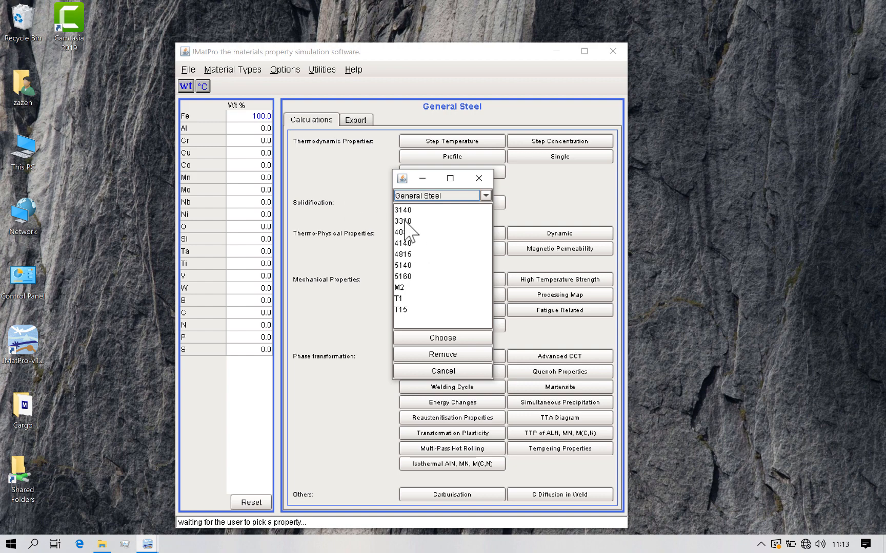
pyautogui.click(442, 338)
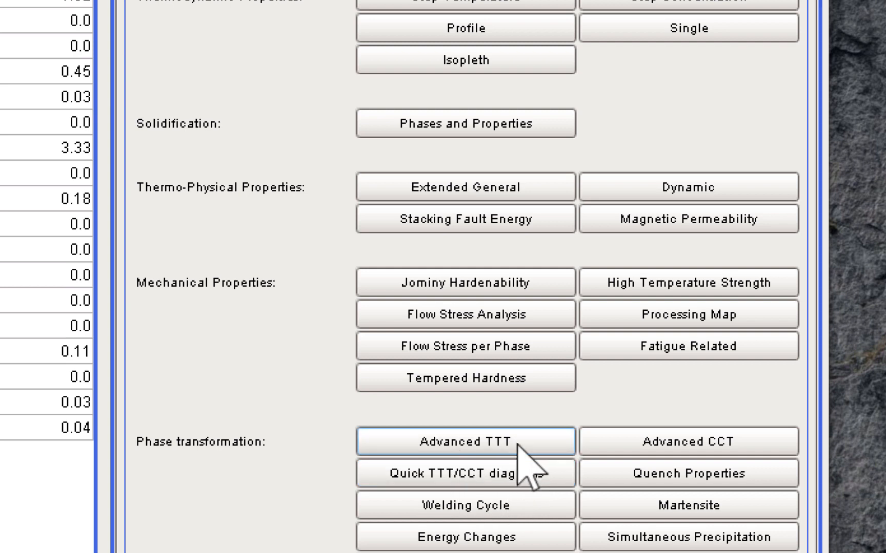
pyautogui.moveTo(688, 442)
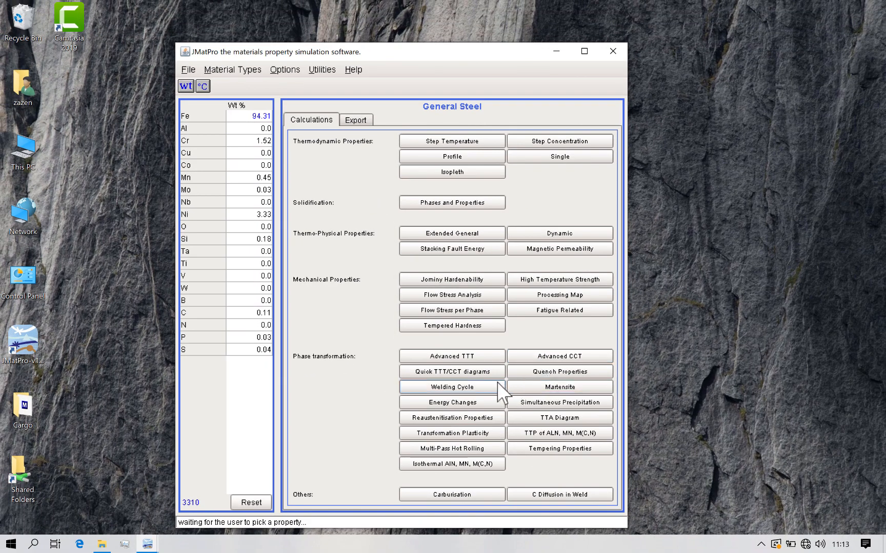
# - Bring up the Quick TTT/CCT setup showing grain size 9 ASTM and 50 above Ae3
pyautogui.click(450, 372)
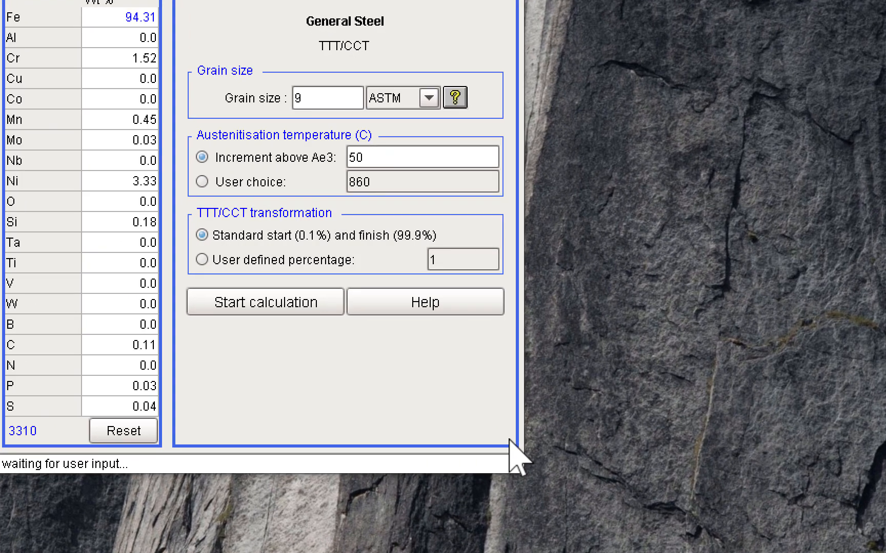
pyautogui.moveTo(479, 305)
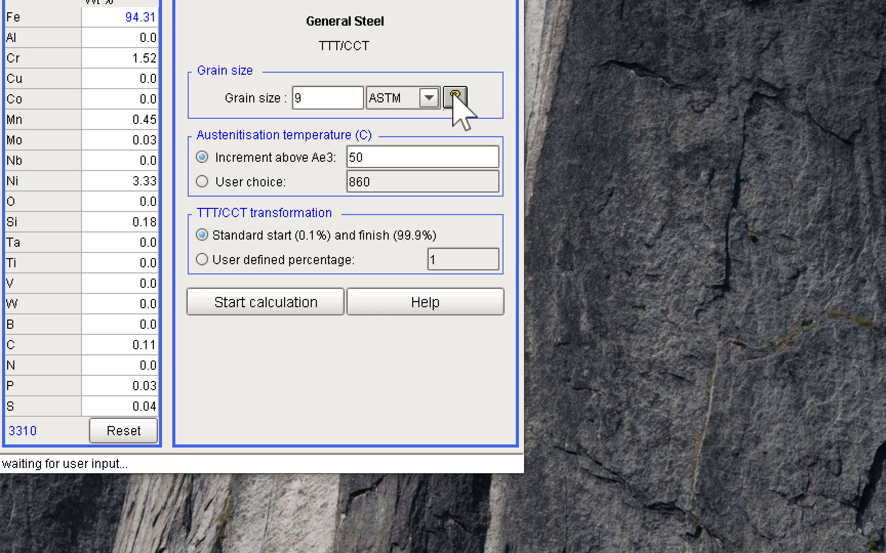
pyautogui.click(430, 97)
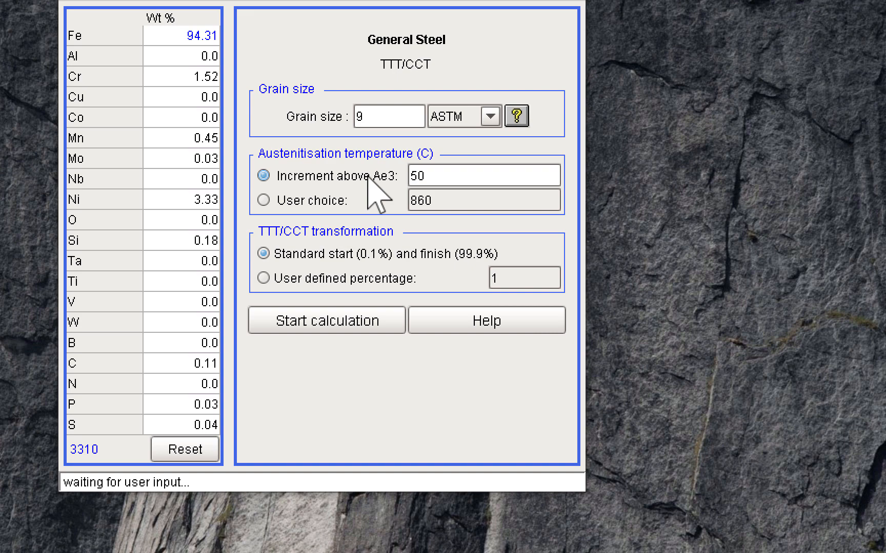
pyautogui.moveTo(409, 203)
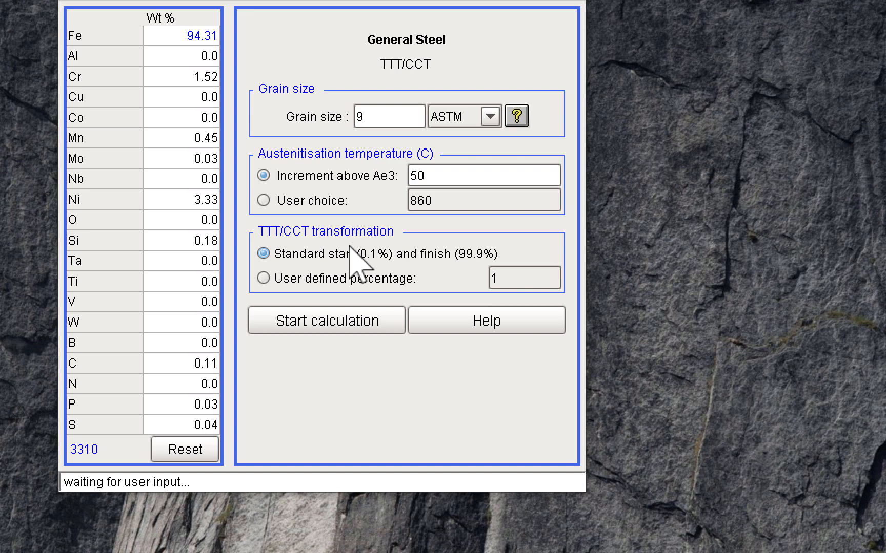
# - Start the calculation to generate the CCT and TTT plots for steel 3310
pyautogui.click(325, 320)
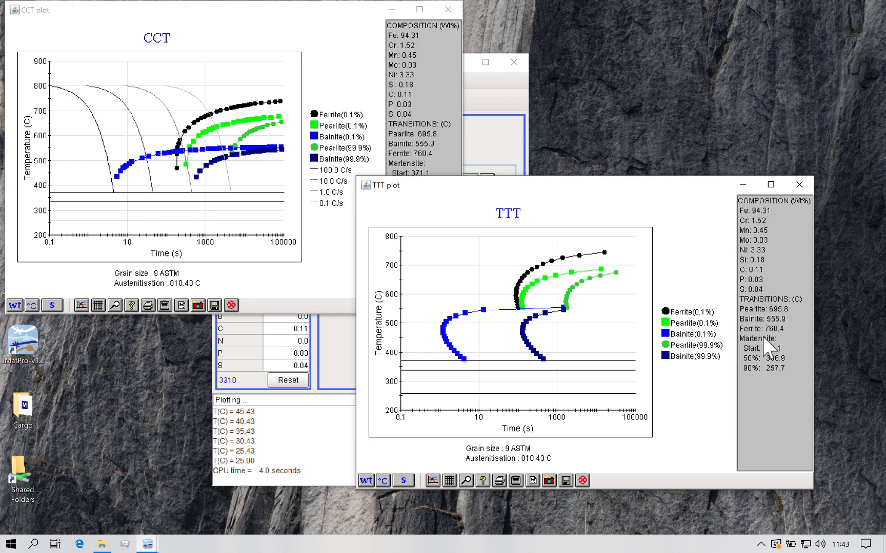
pyautogui.moveTo(779, 370)
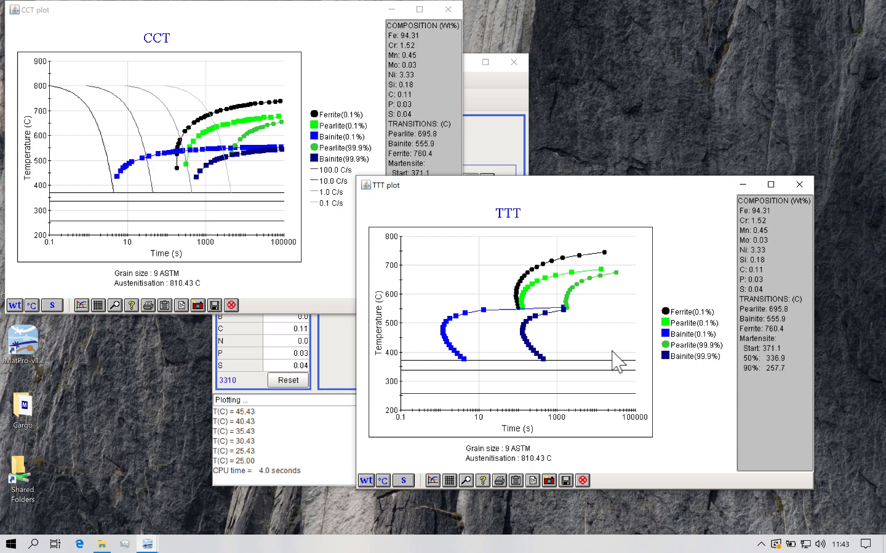
pyautogui.moveTo(247, 160)
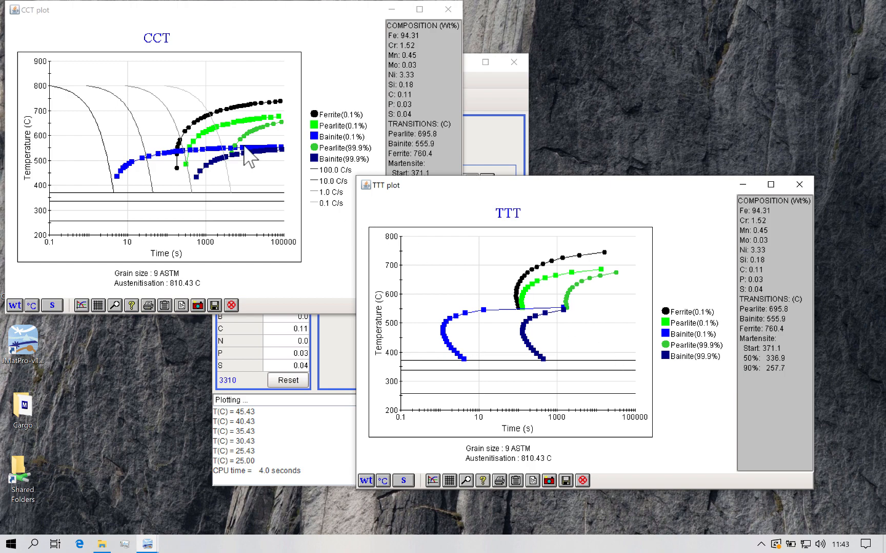
pyautogui.moveTo(192, 201)
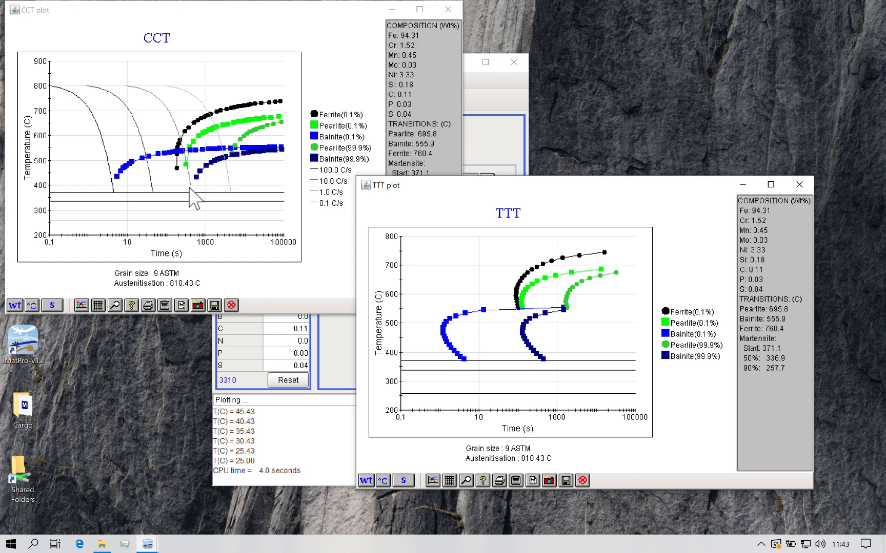
pyautogui.moveTo(328, 149)
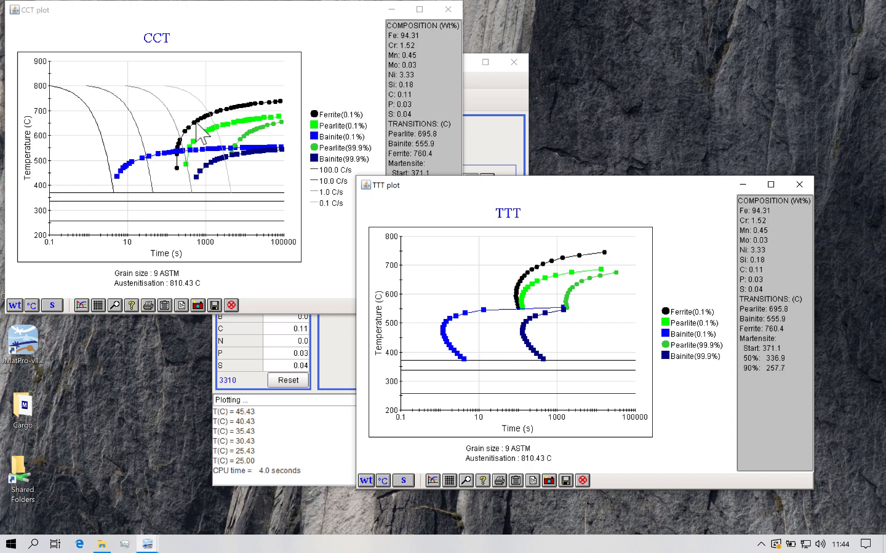
pyautogui.moveTo(179, 127)
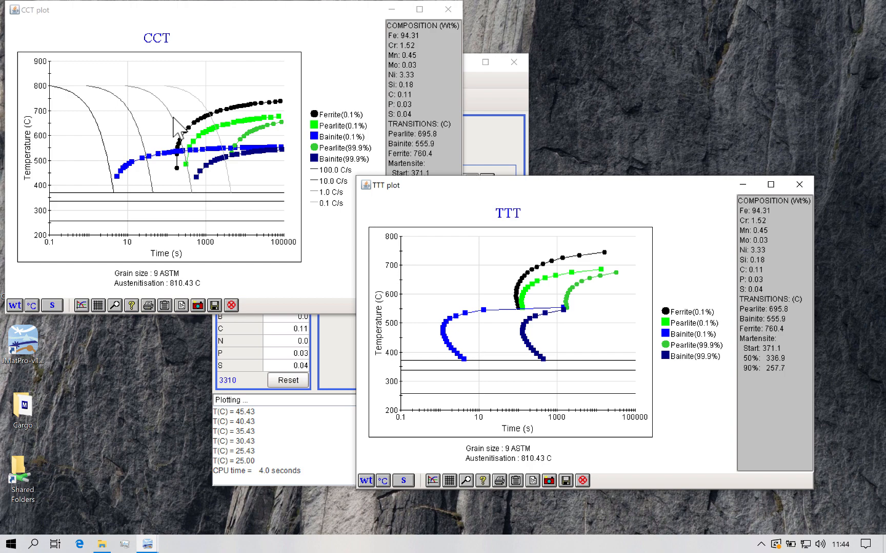
pyautogui.moveTo(162, 170)
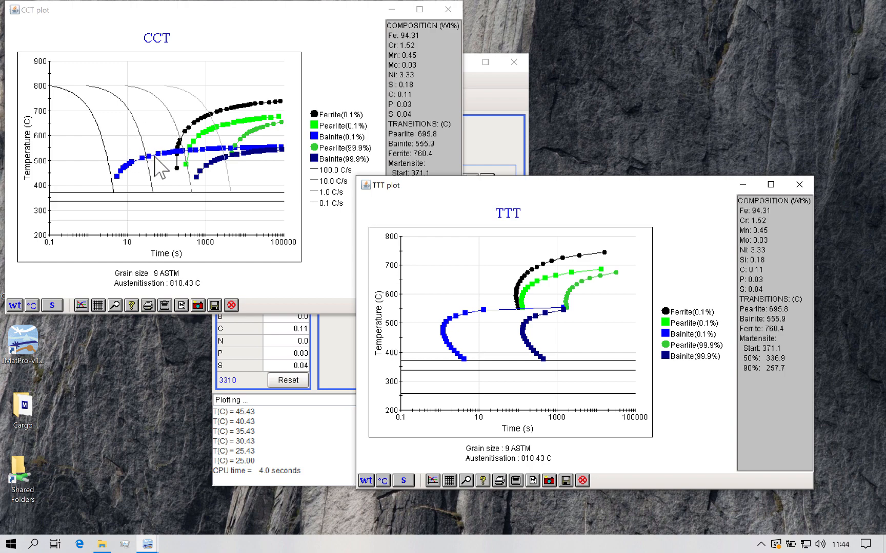
# - Inspect a bainite start point on the CCT curve, then close the diagram windows
pyautogui.click(169, 164)
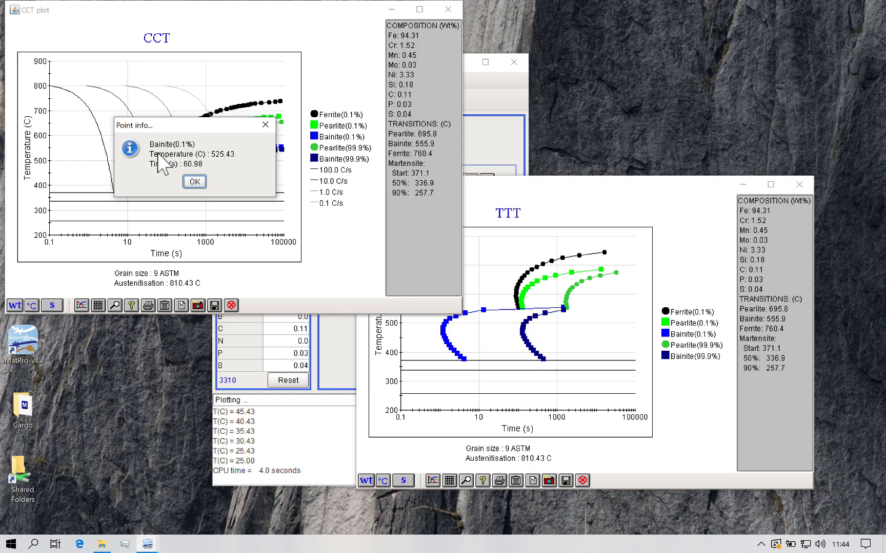
pyautogui.click(194, 181)
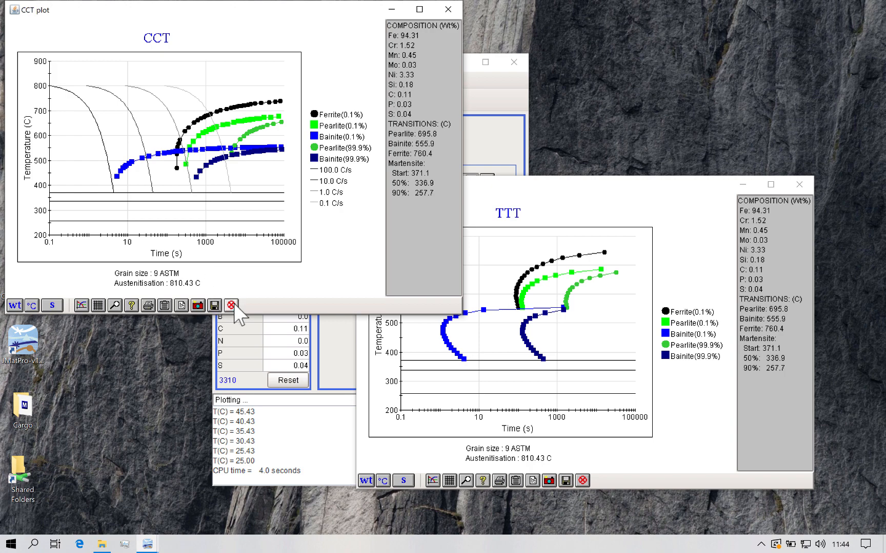
pyautogui.click(230, 306)
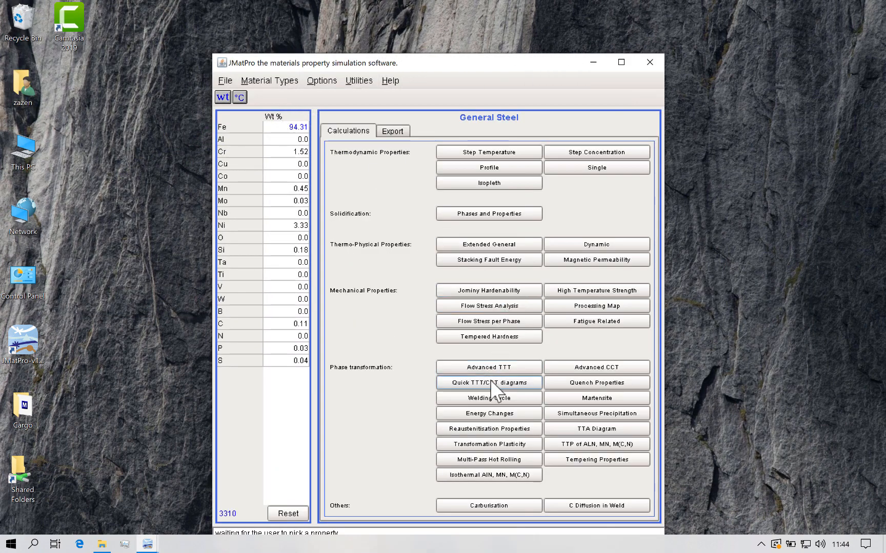
# - Load the saved Advanced CCT result from 3310.mat under GeneralSteel and enlarge its window
pyautogui.click(596, 366)
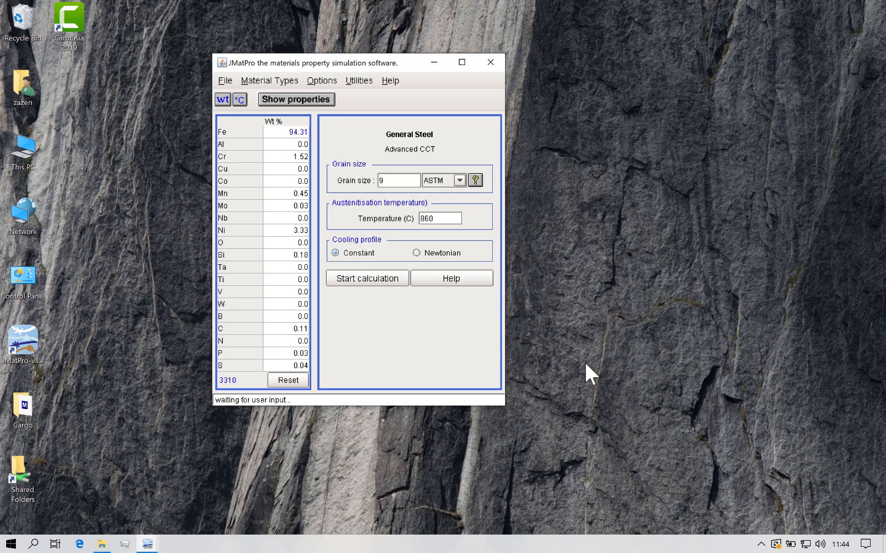
pyautogui.moveTo(475, 203)
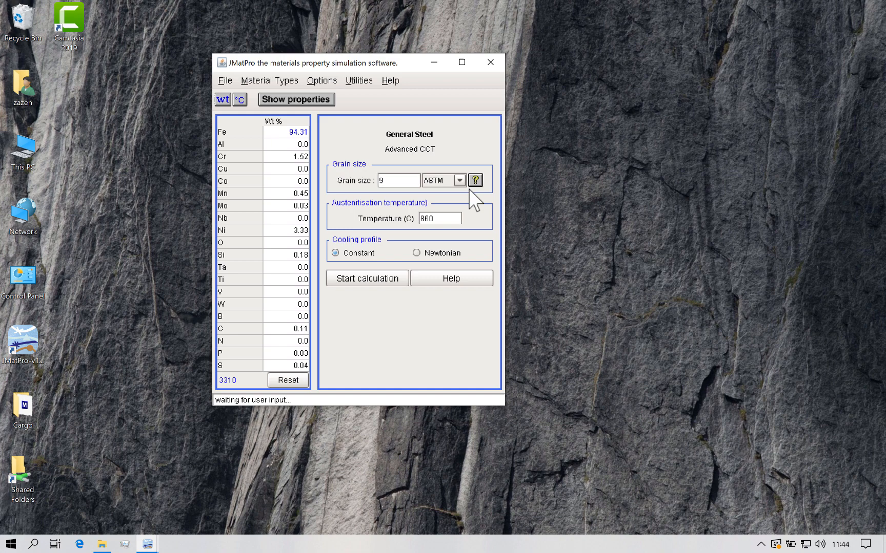
pyautogui.moveTo(446, 218)
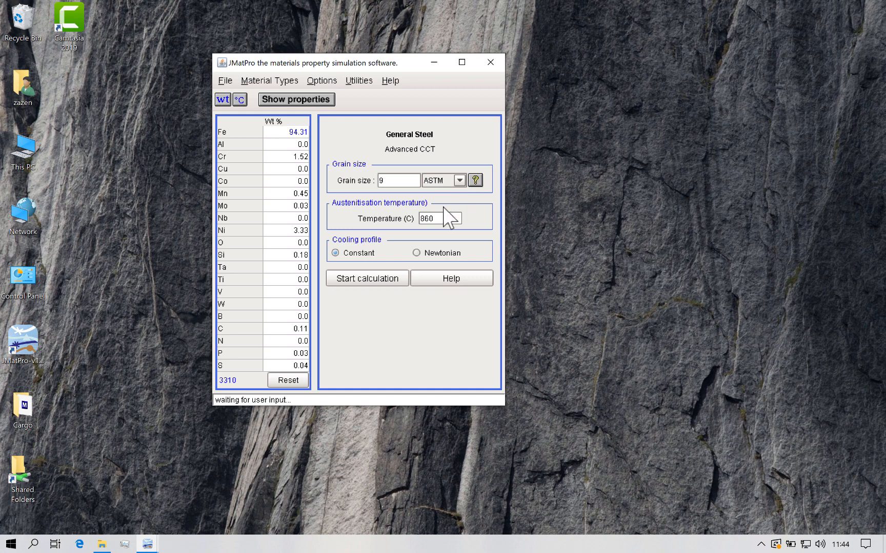
pyautogui.moveTo(406, 267)
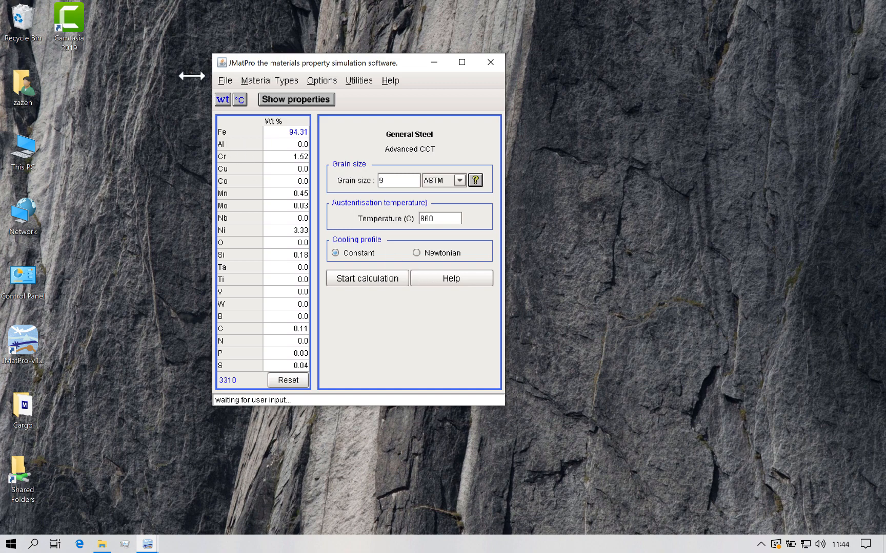
pyautogui.click(225, 80)
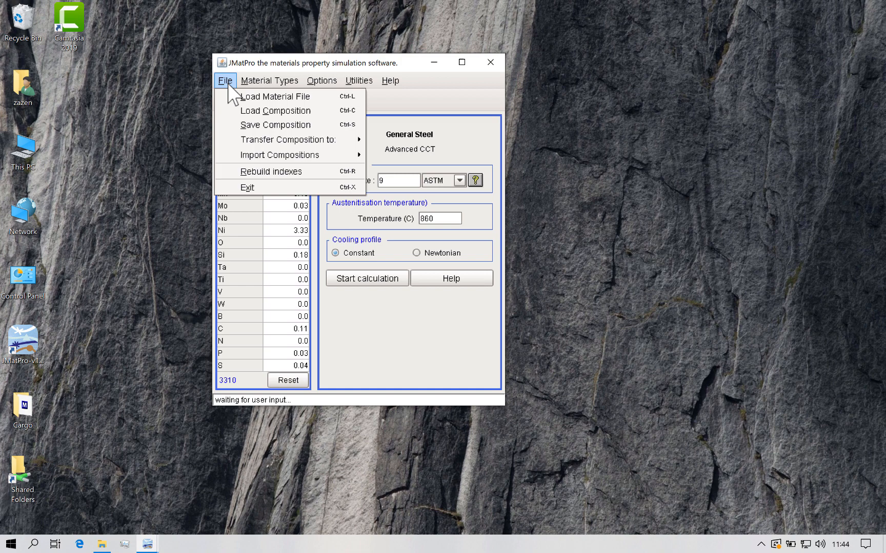
pyautogui.click(276, 96)
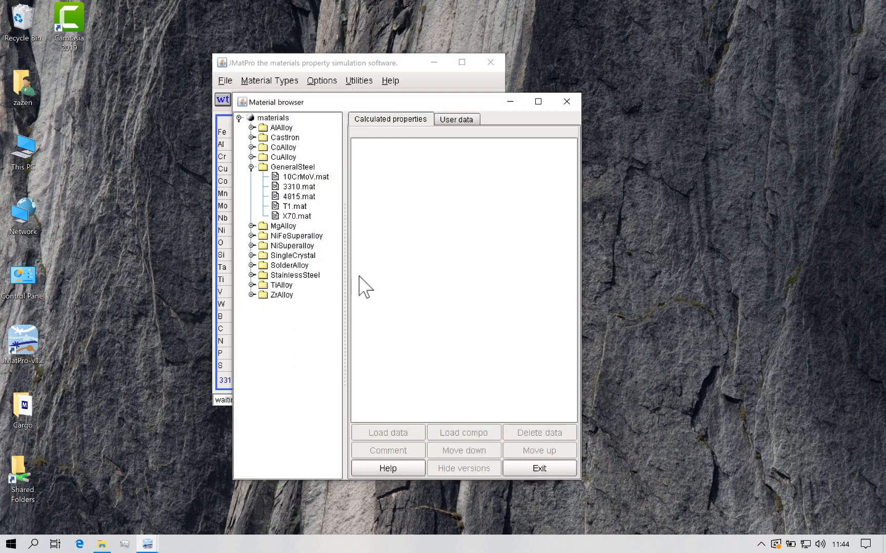
pyautogui.click(298, 187)
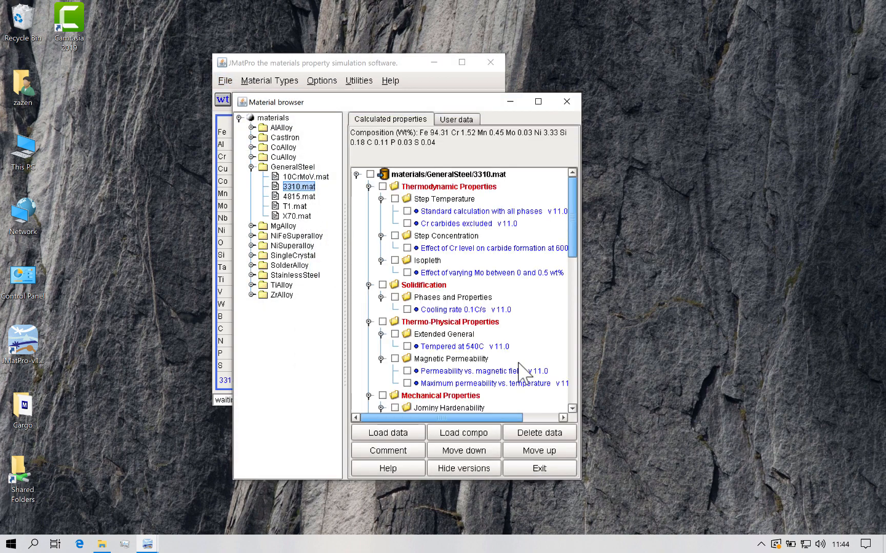
pyautogui.scroll(-3)
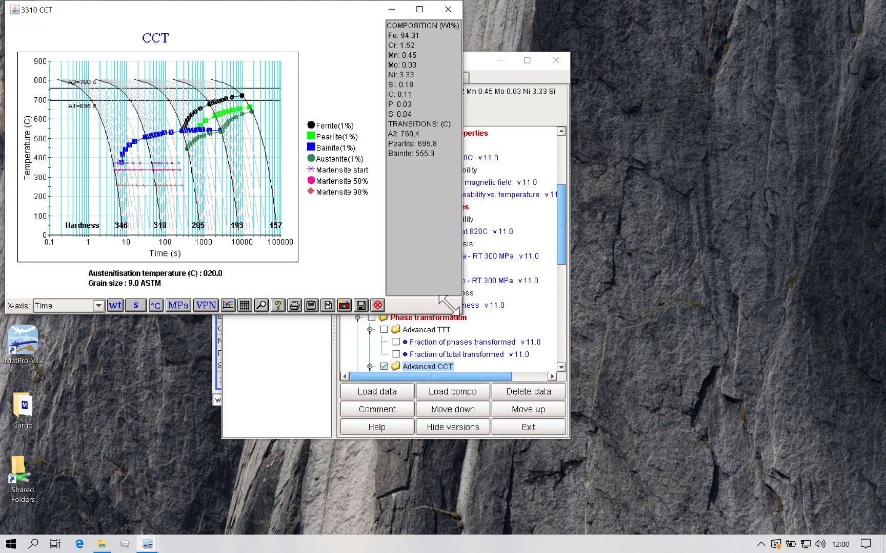
pyautogui.click(420, 9)
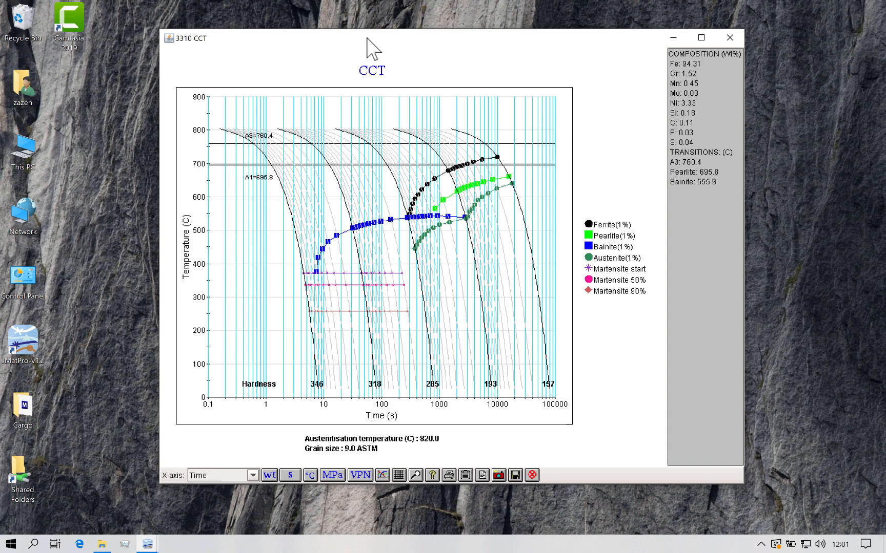
pyautogui.moveTo(408, 220)
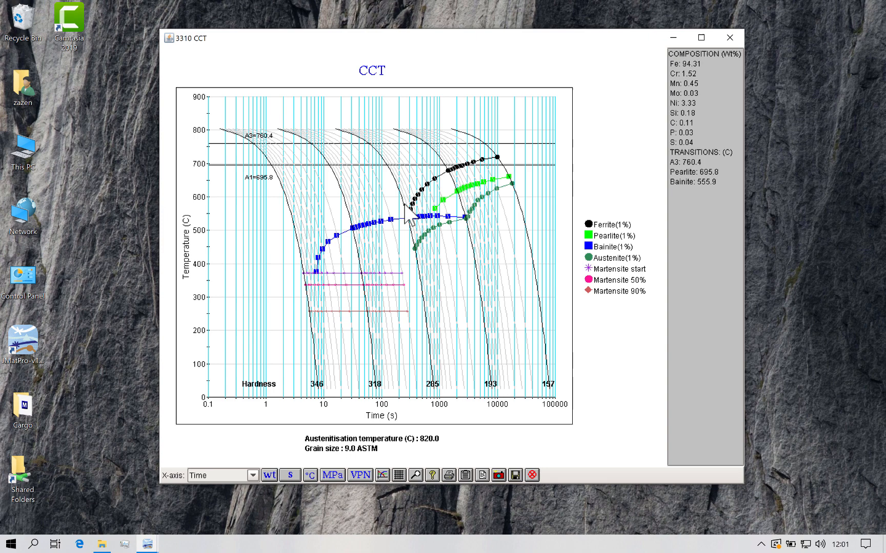
pyautogui.moveTo(392, 367)
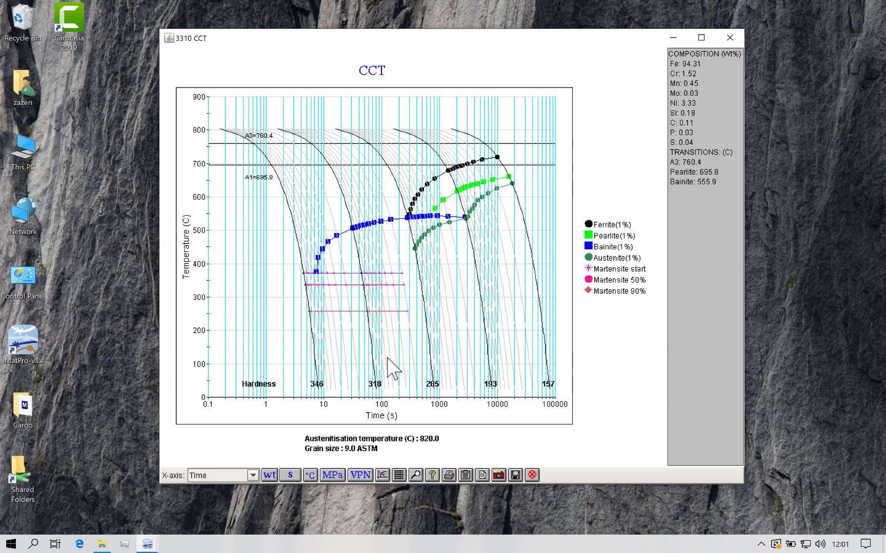
pyautogui.moveTo(388, 393)
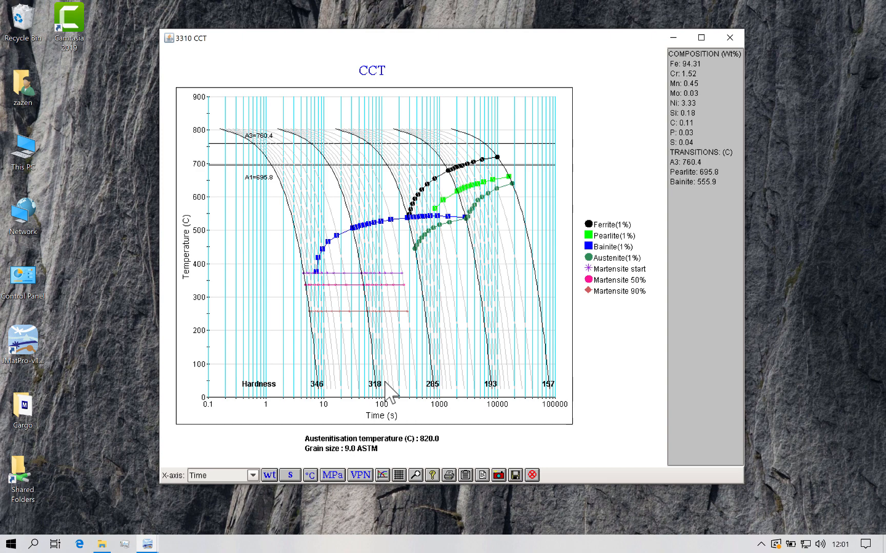
pyautogui.moveTo(395, 407)
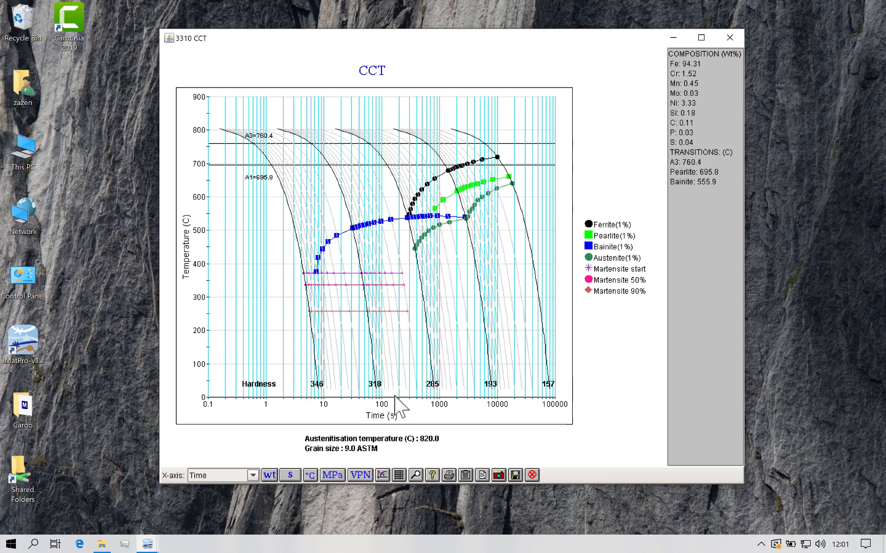
pyautogui.moveTo(460, 434)
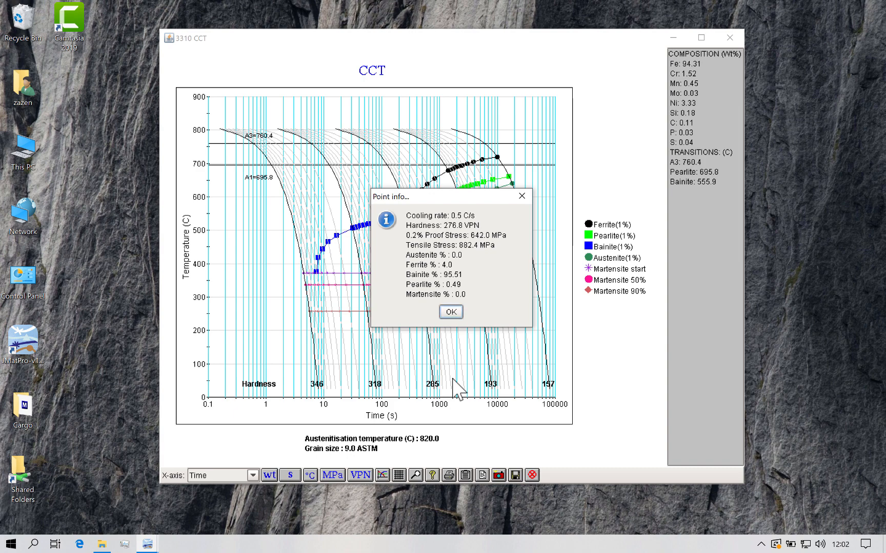
# - Dismiss the Point info dialog on the enlarged 3310 CCT diagram
pyautogui.click(449, 311)
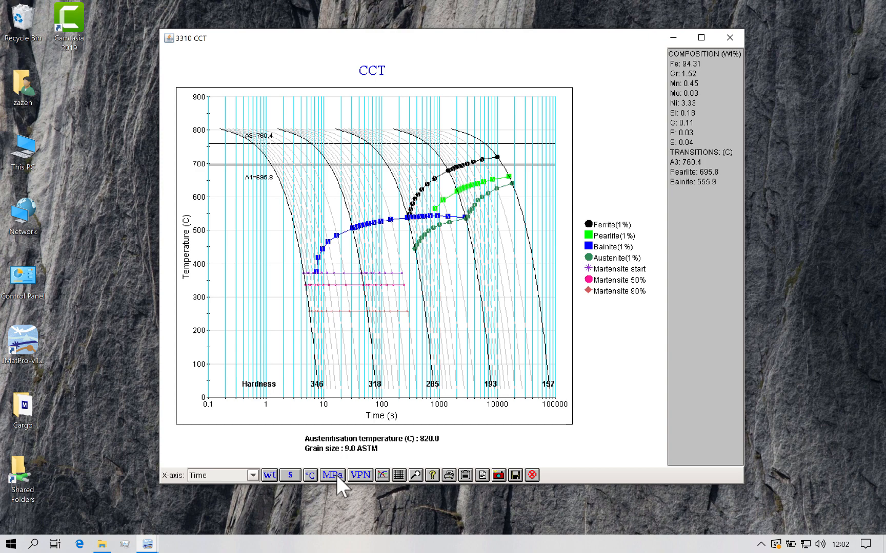
# - Toggle stress units ksi and back to MPa, and keep Time as the x-axis
pyautogui.click(332, 474)
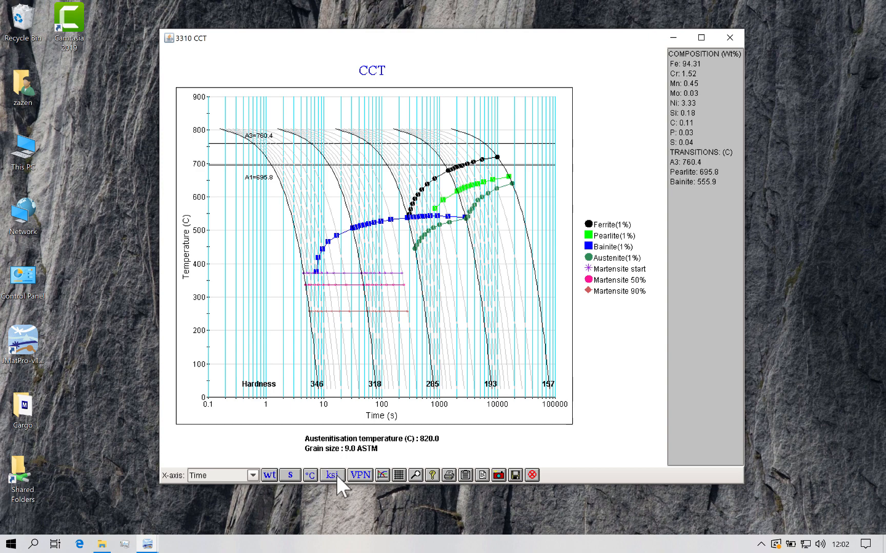
pyautogui.click(331, 475)
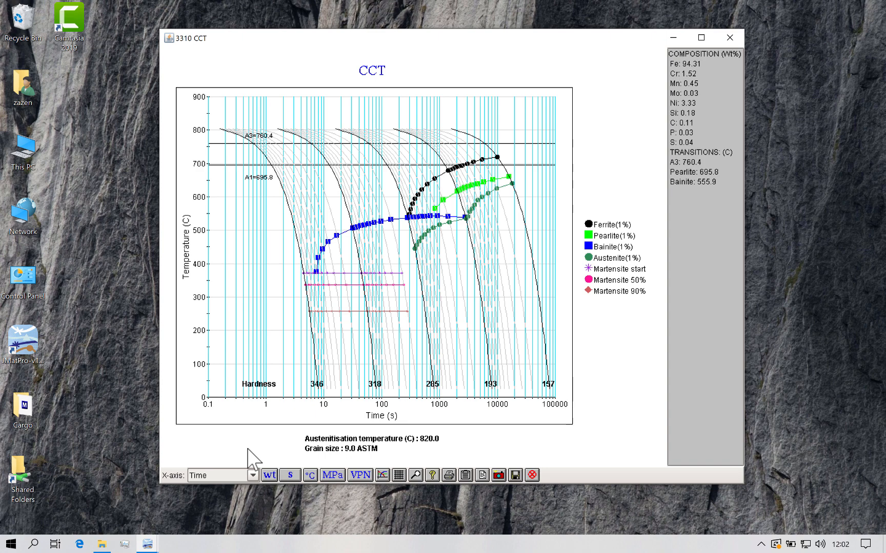
pyautogui.click(252, 474)
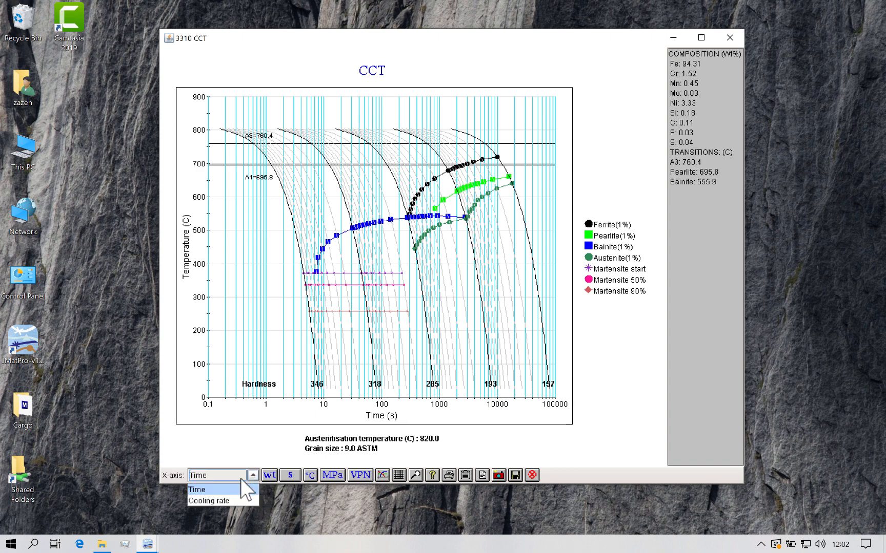
pyautogui.click(209, 501)
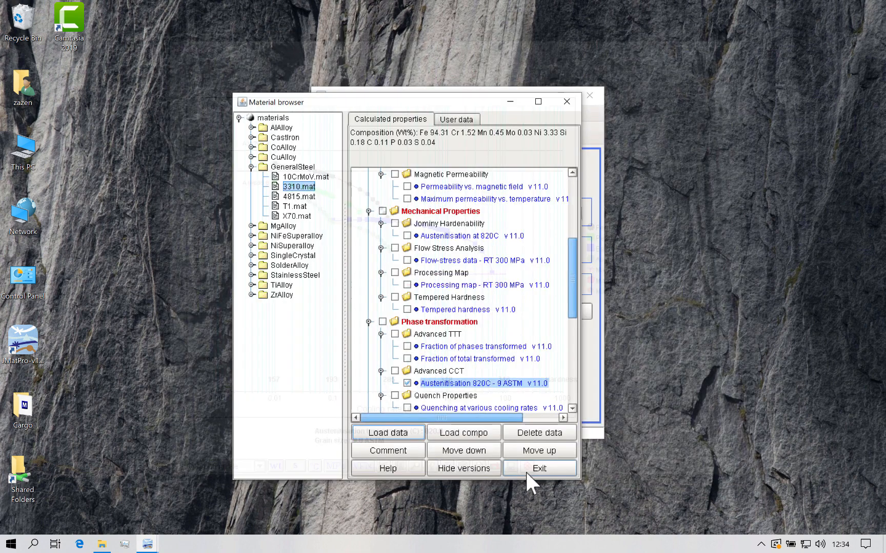
# - View the Advanced TTT setup with grain size 9 ASTM and 860 °C austenitisation
pyautogui.click(389, 432)
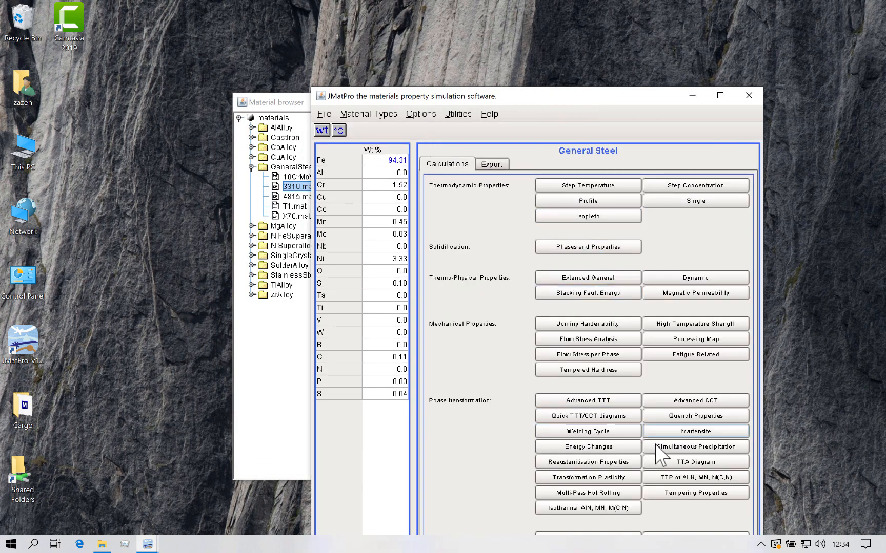
pyautogui.click(588, 401)
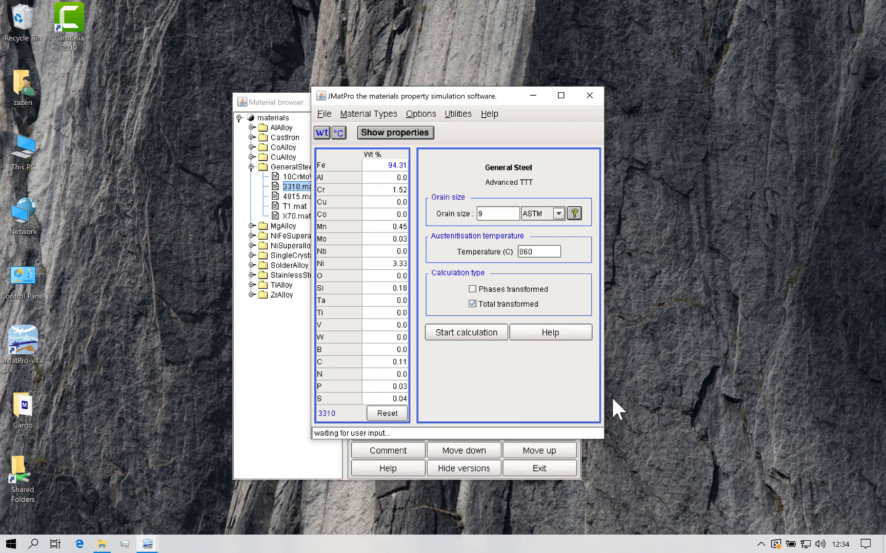
pyautogui.moveTo(565, 243)
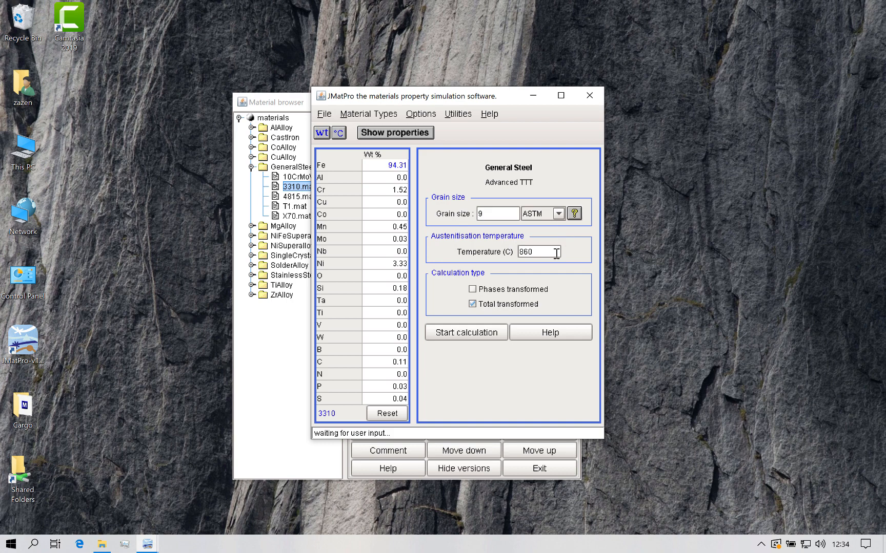
pyautogui.moveTo(557, 306)
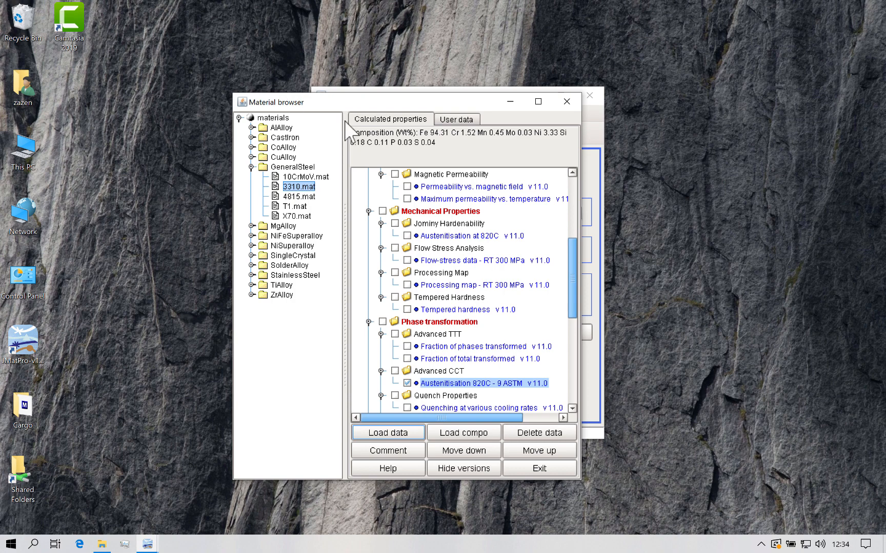
# - Load the saved Advanced TTT fraction-of-phases and total-transformed diagrams for steel 3310
pyautogui.click(409, 358)
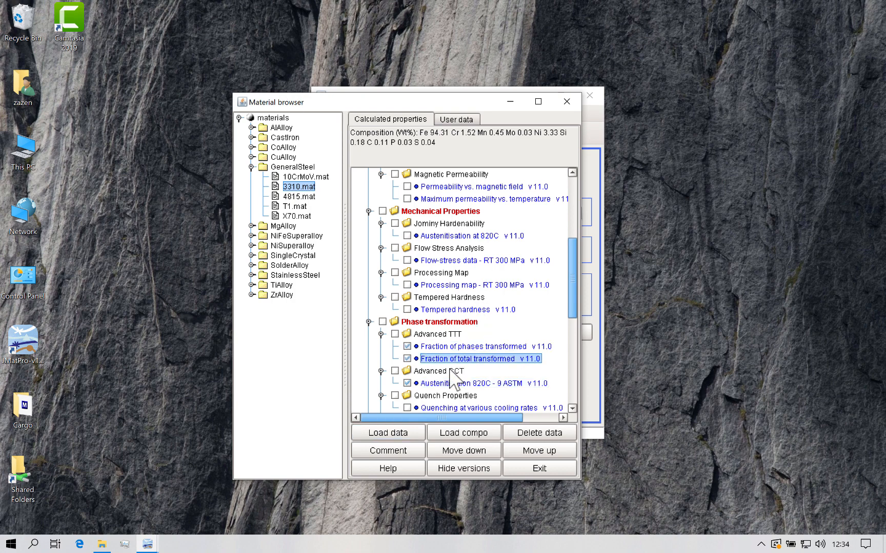
pyautogui.click(479, 384)
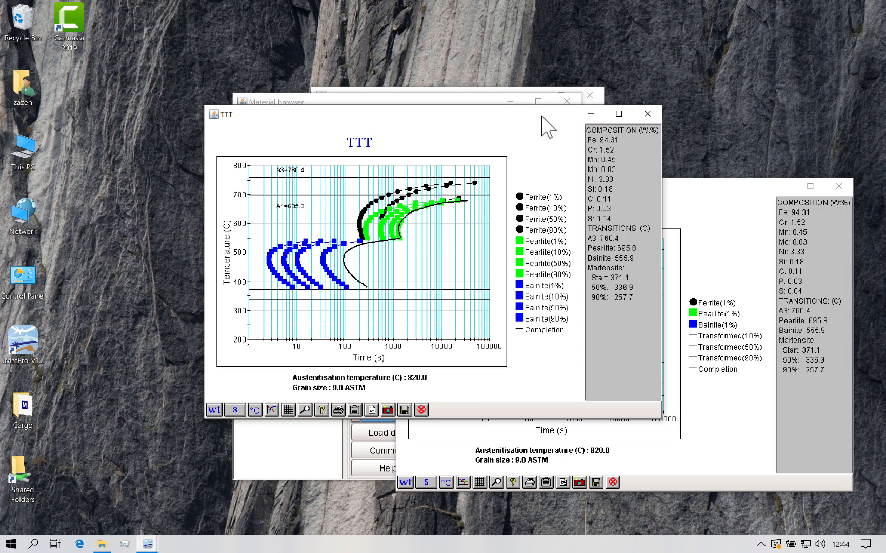
pyautogui.moveTo(569, 223)
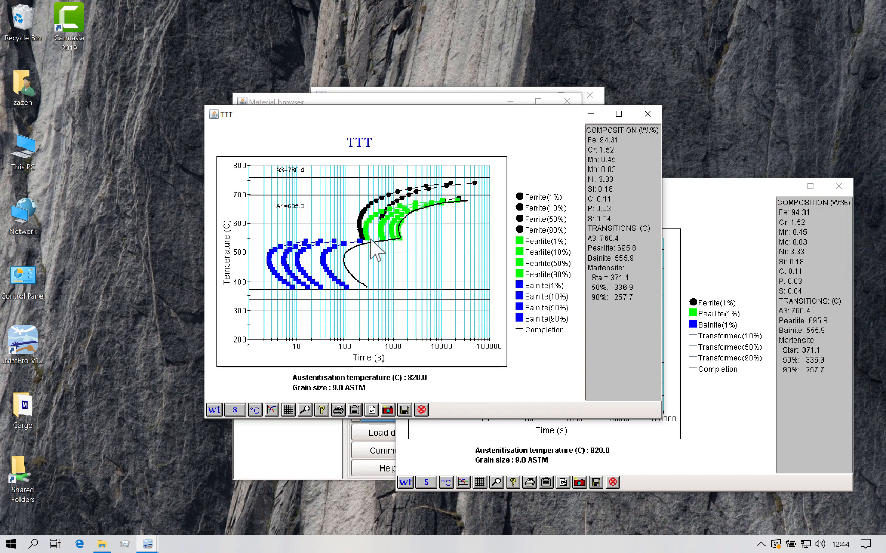
pyautogui.moveTo(606, 269)
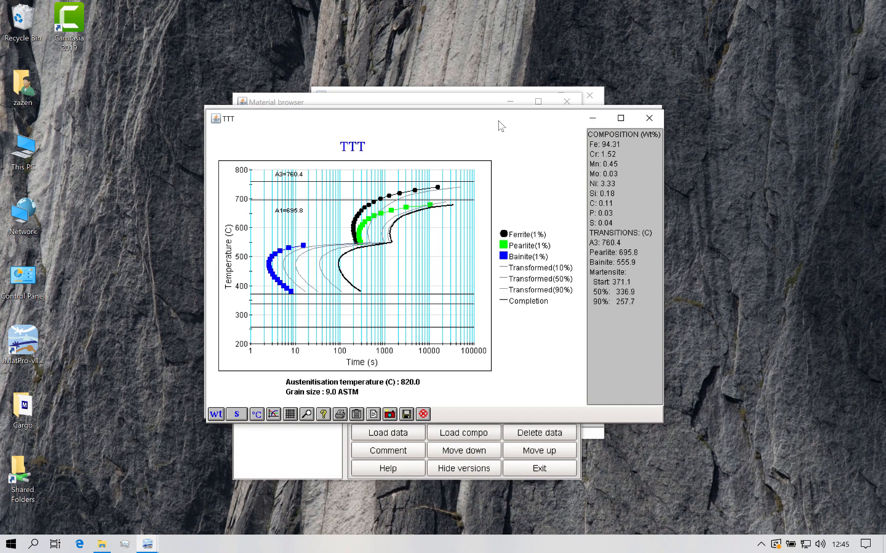
pyautogui.moveTo(504, 131)
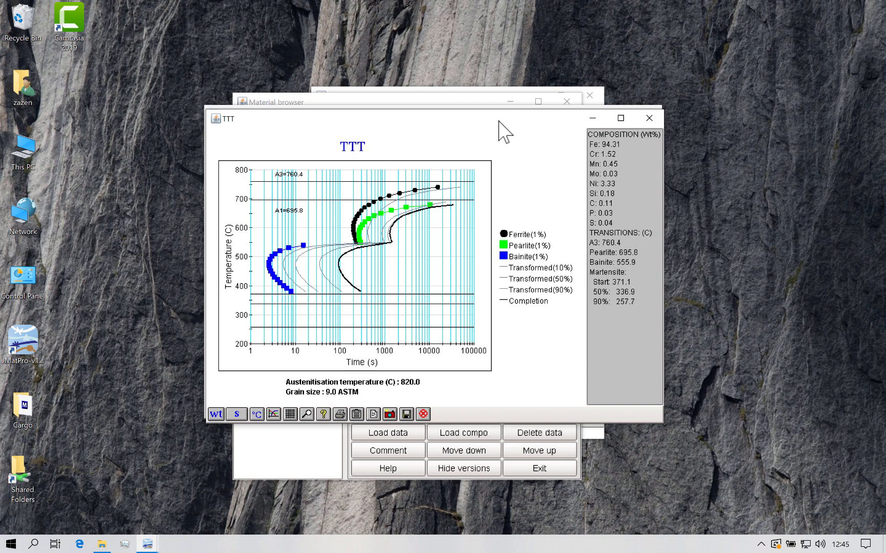
pyautogui.moveTo(556, 154)
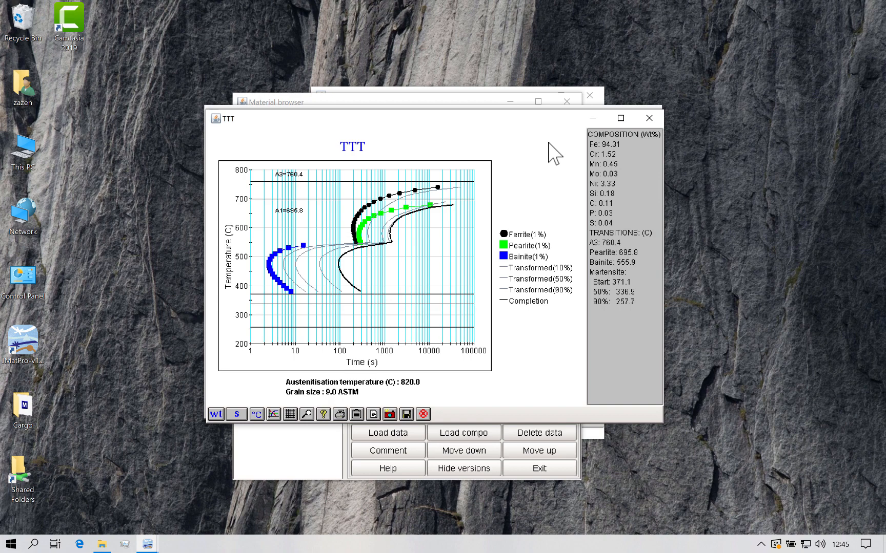
pyautogui.moveTo(549, 258)
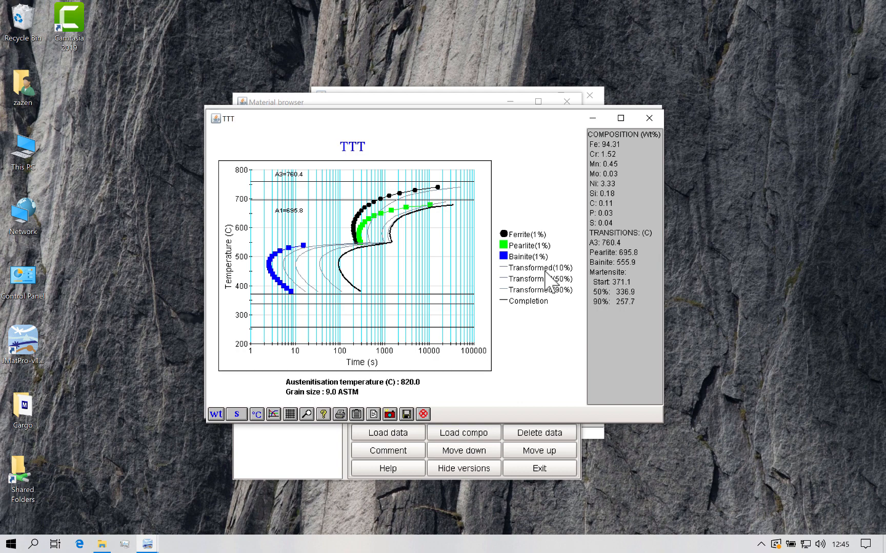
pyautogui.moveTo(569, 285)
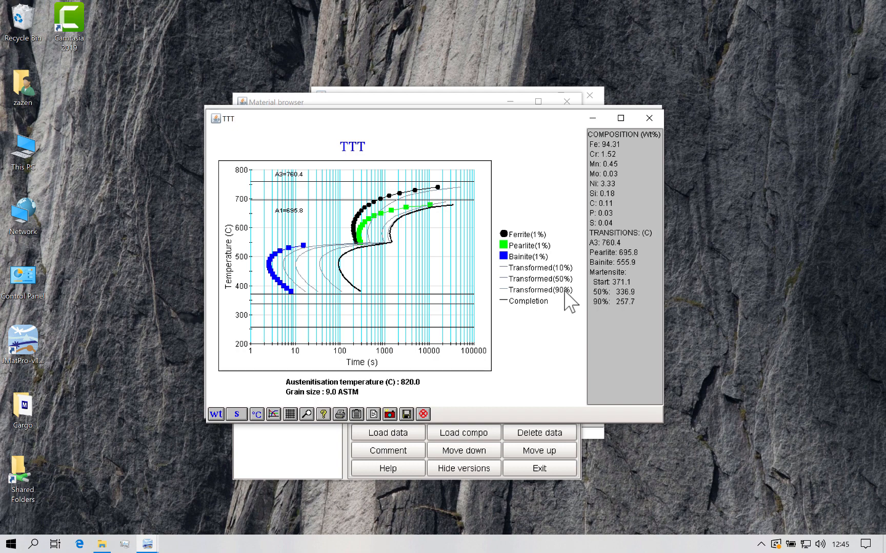
pyautogui.moveTo(387, 240)
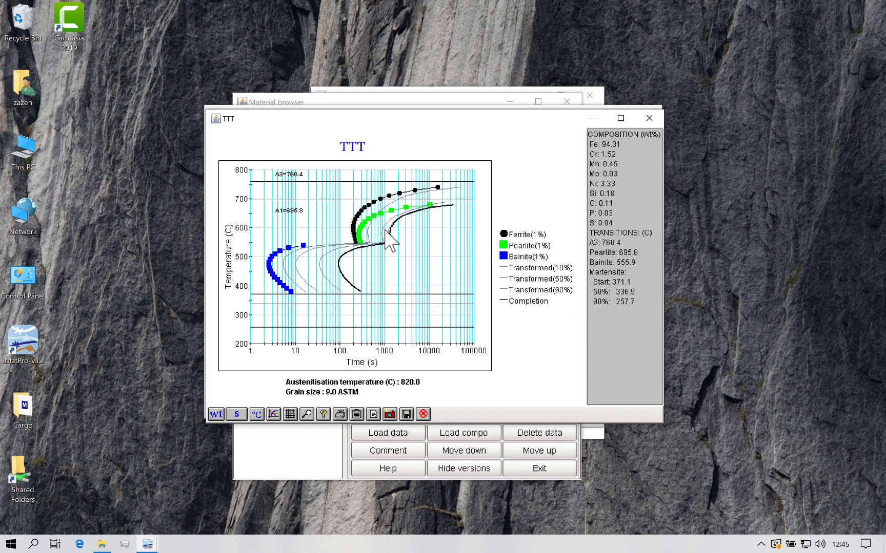